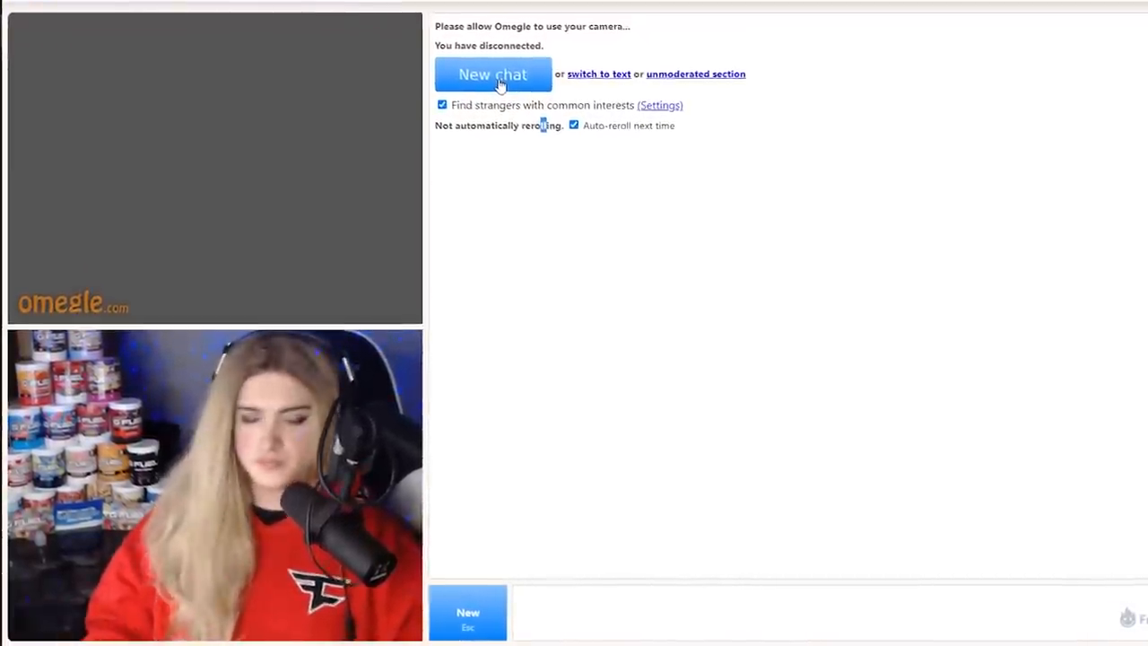
- Connect a new video chat with a random stranger via New chat
left_click(492, 75)
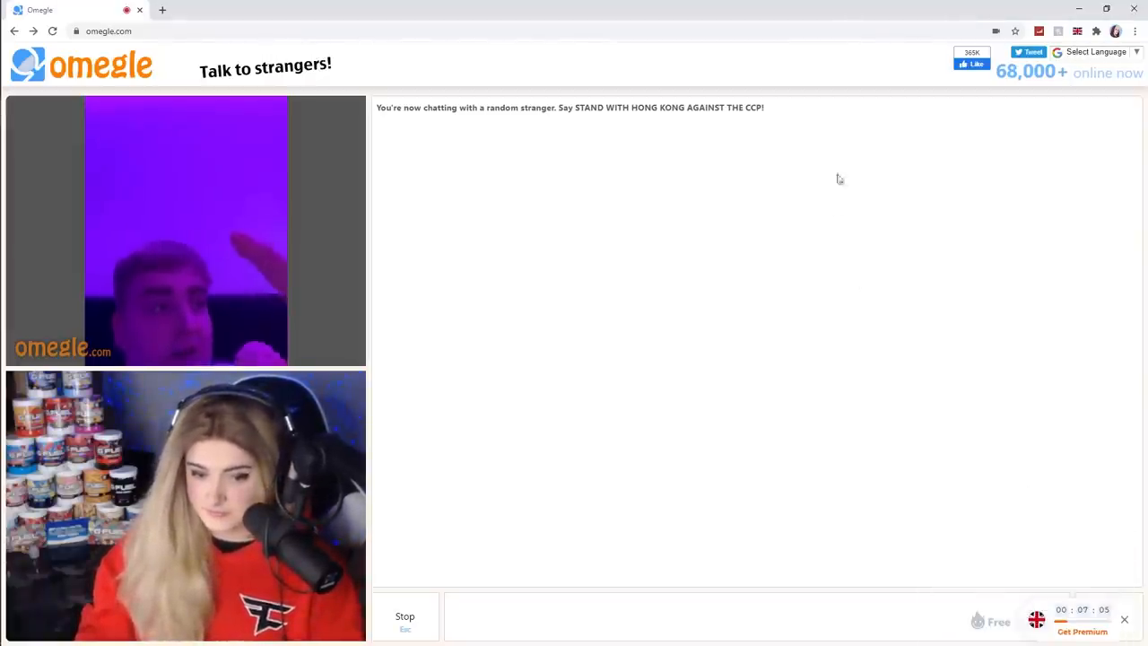
mouse_move(858, 201)
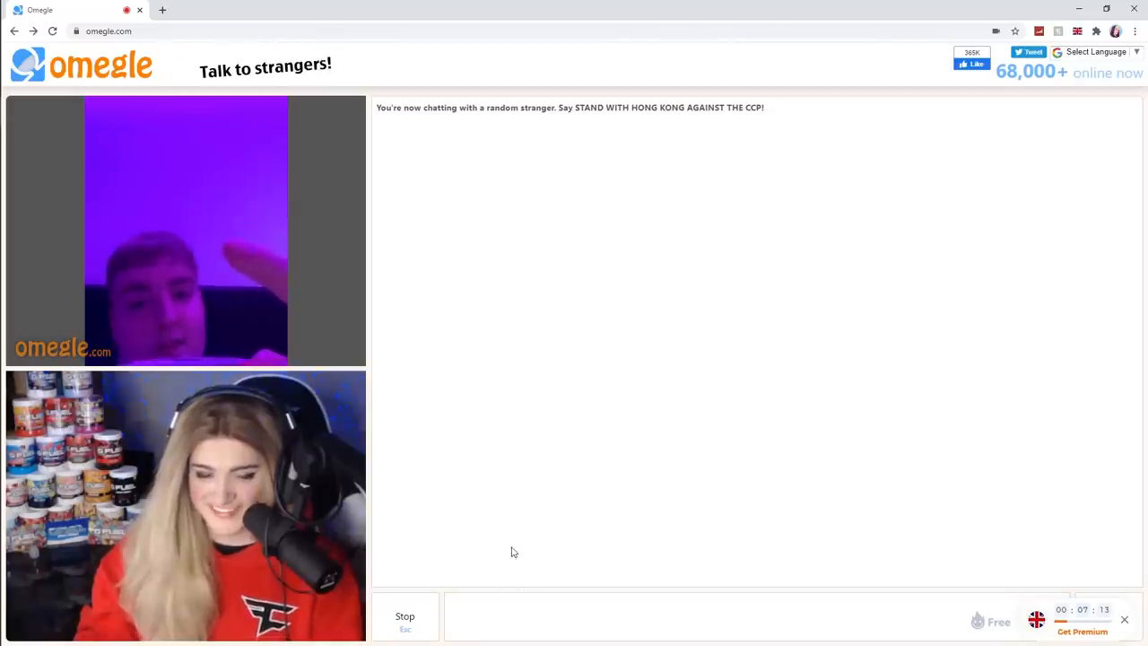
mouse_move(677, 298)
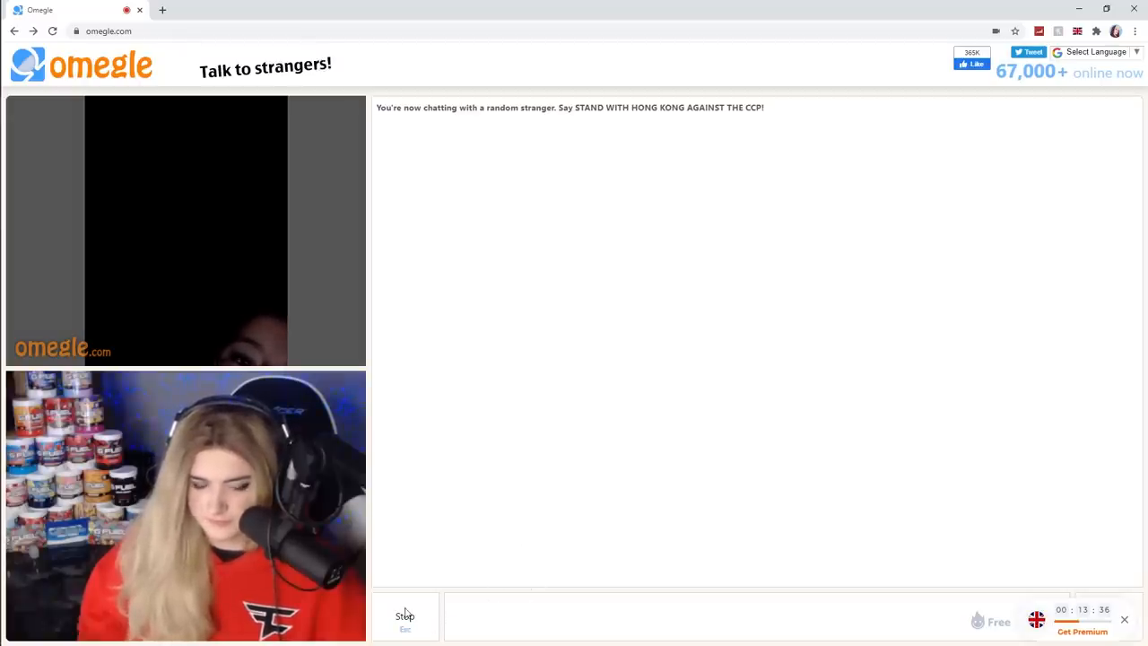
- Skip the current stranger with Stop and get matched with a new partner
left_click(405, 617)
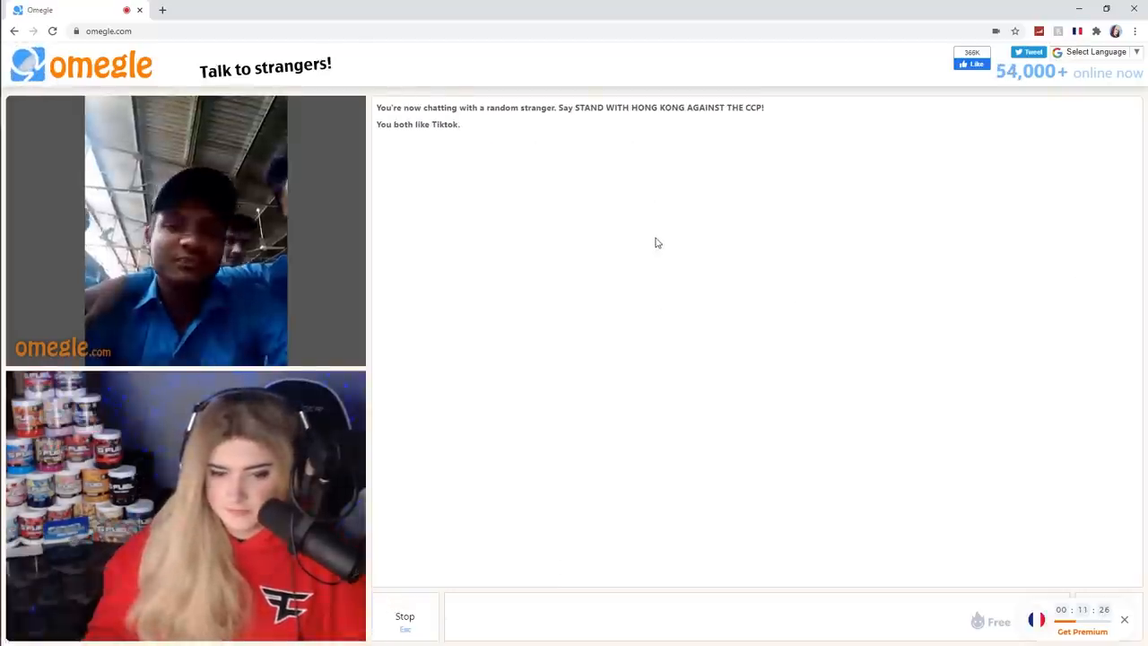
mouse_move(382, 577)
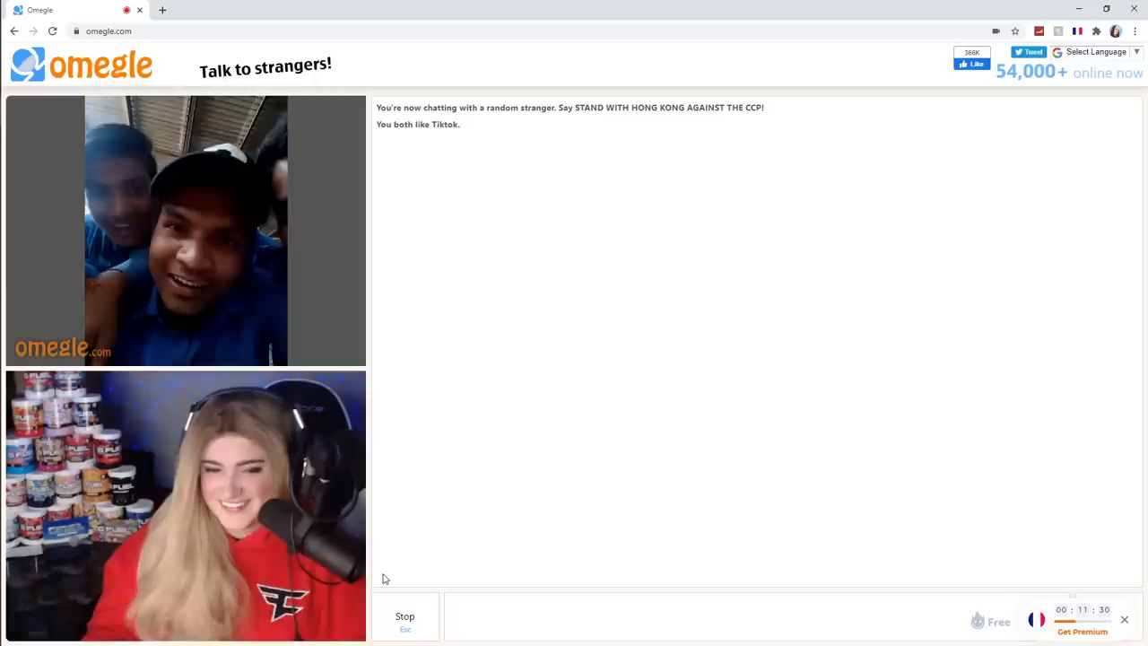
mouse_move(439, 577)
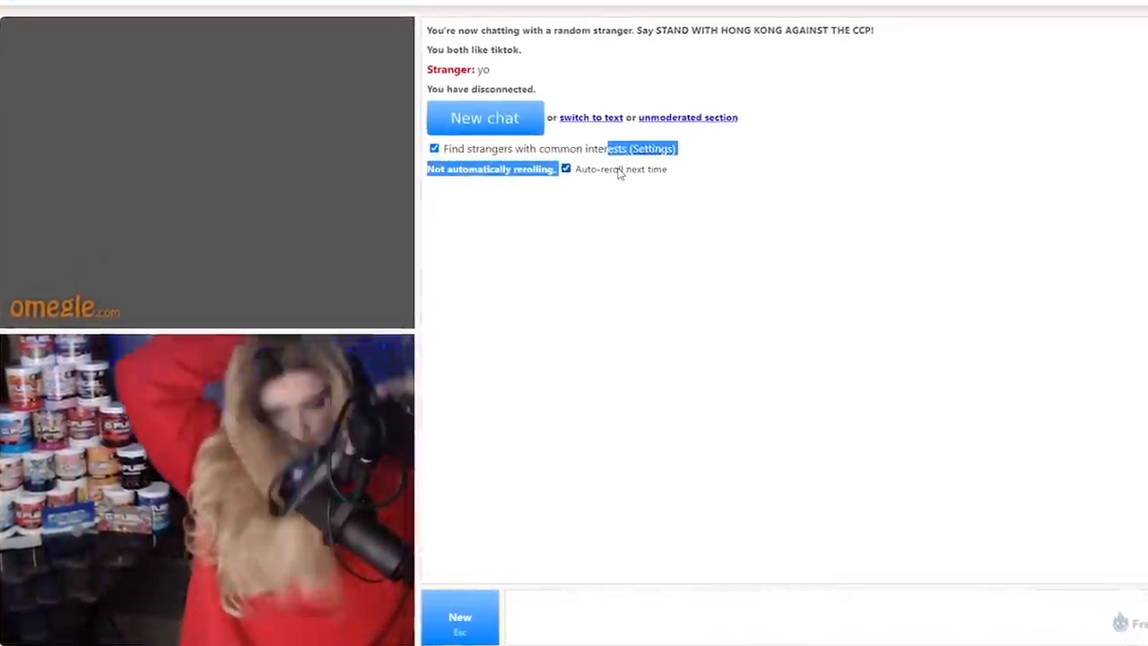
- Start another video chat with a different random stranger
left_click(485, 118)
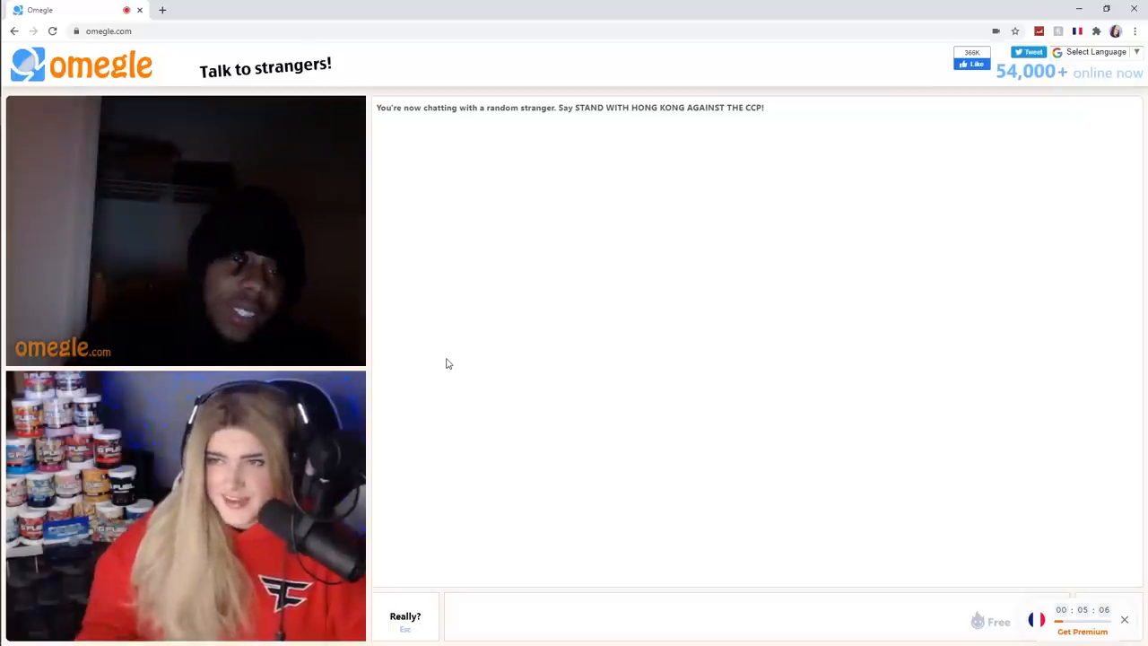
mouse_move(552, 421)
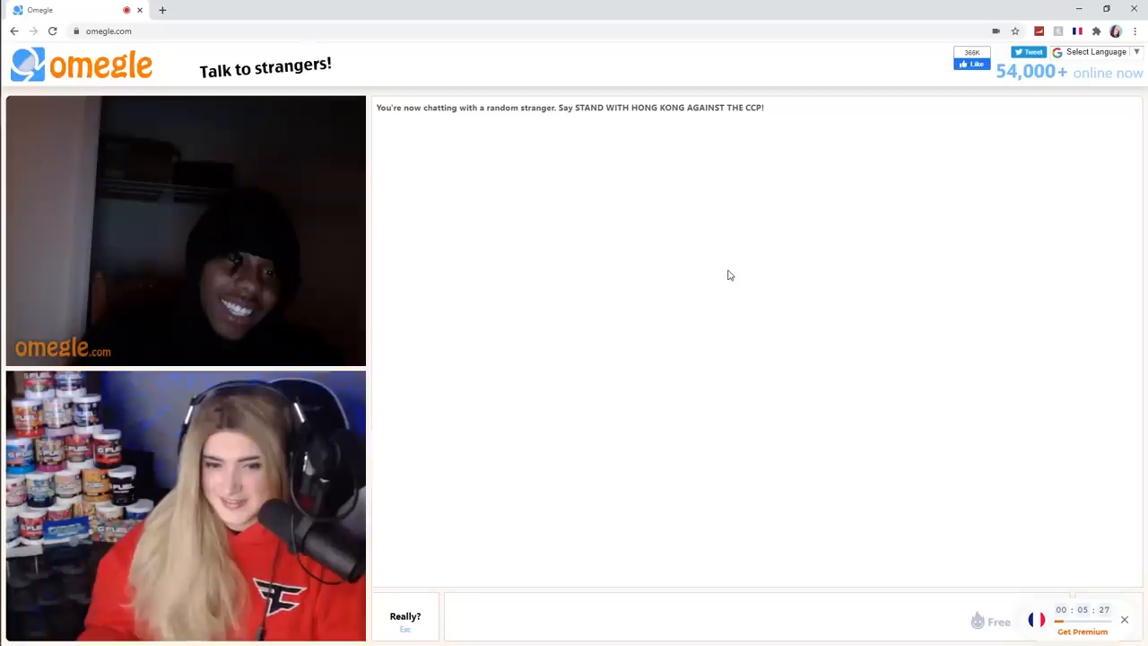
mouse_move(775, 323)
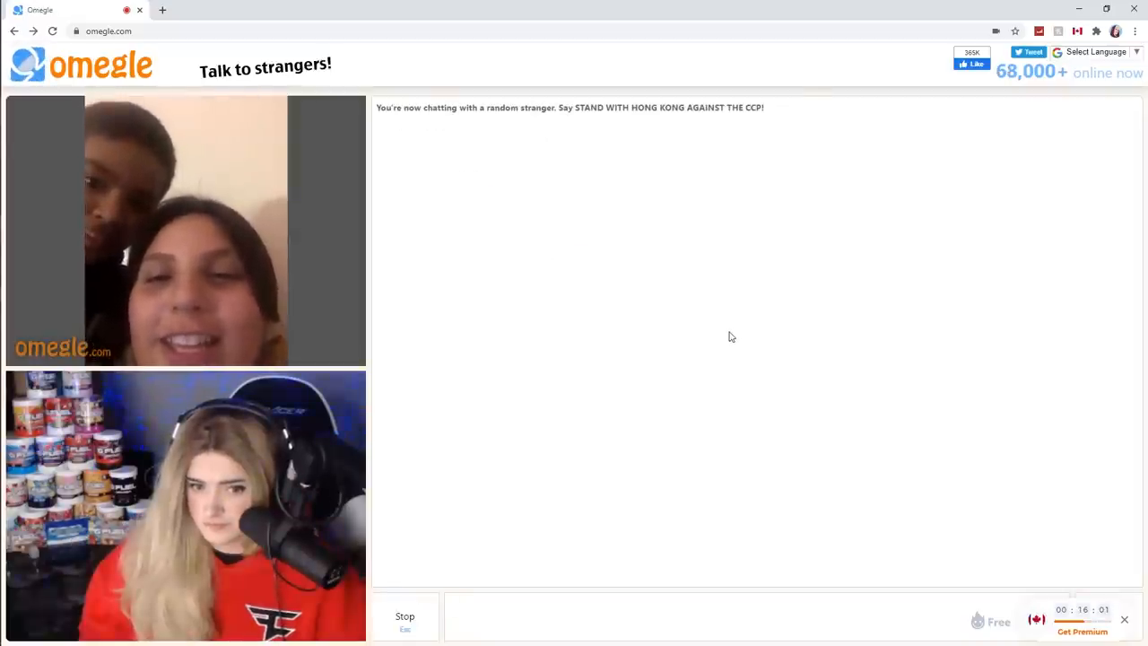
mouse_move(595, 282)
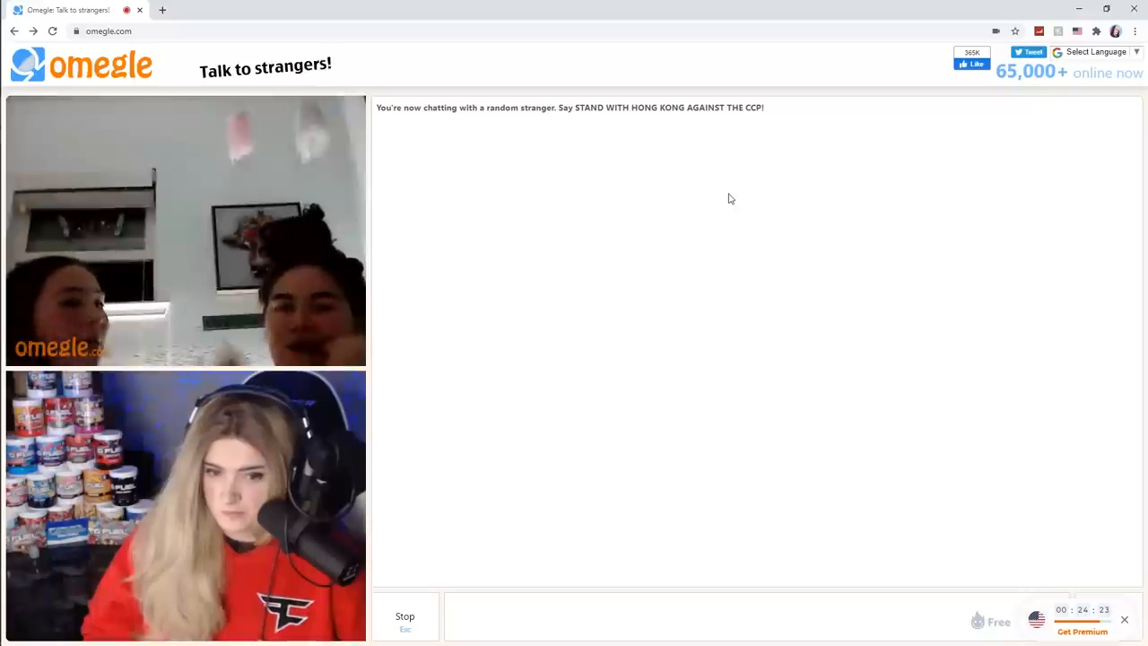
mouse_move(628, 255)
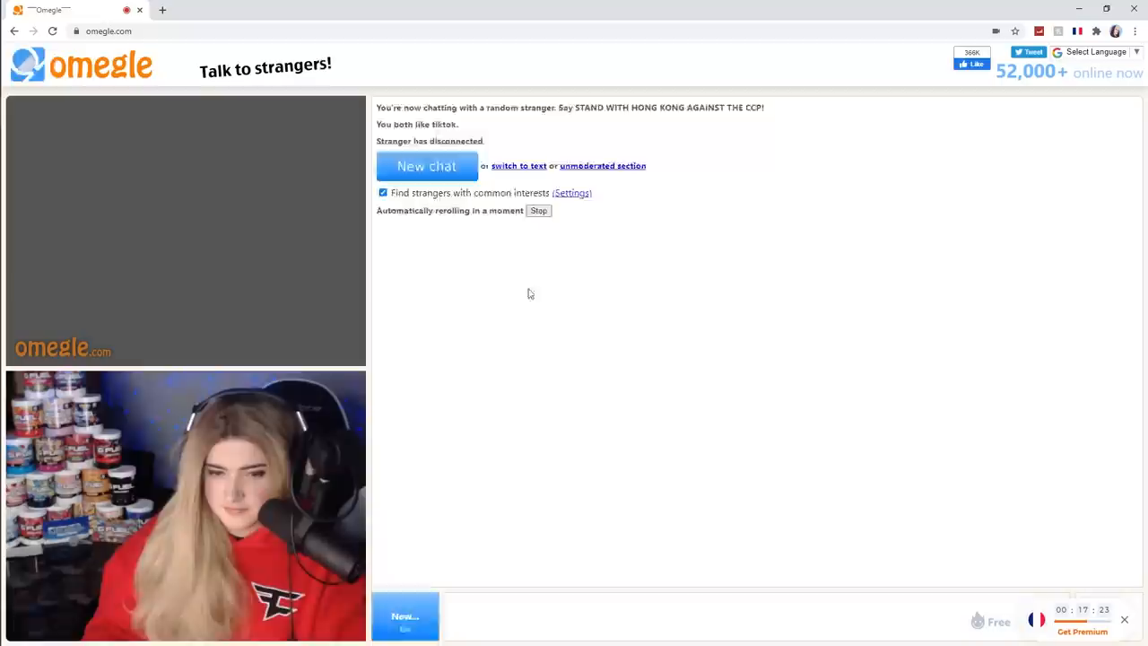
- Connect to the next stranger, who shares a TikTok interest
left_click(405, 617)
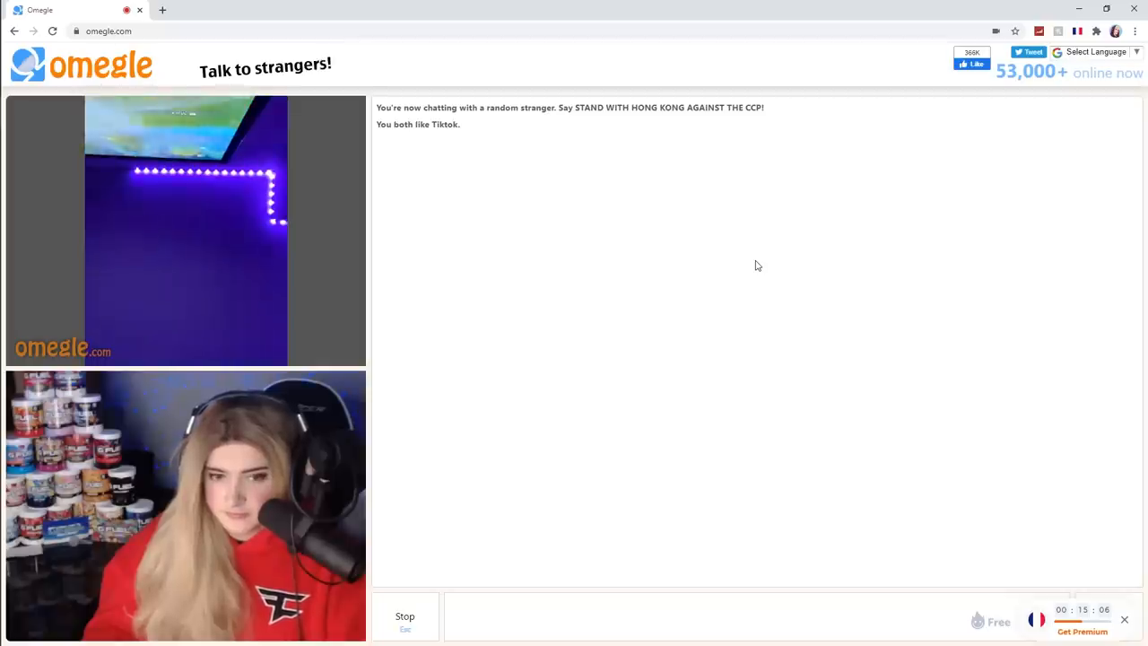
mouse_move(780, 262)
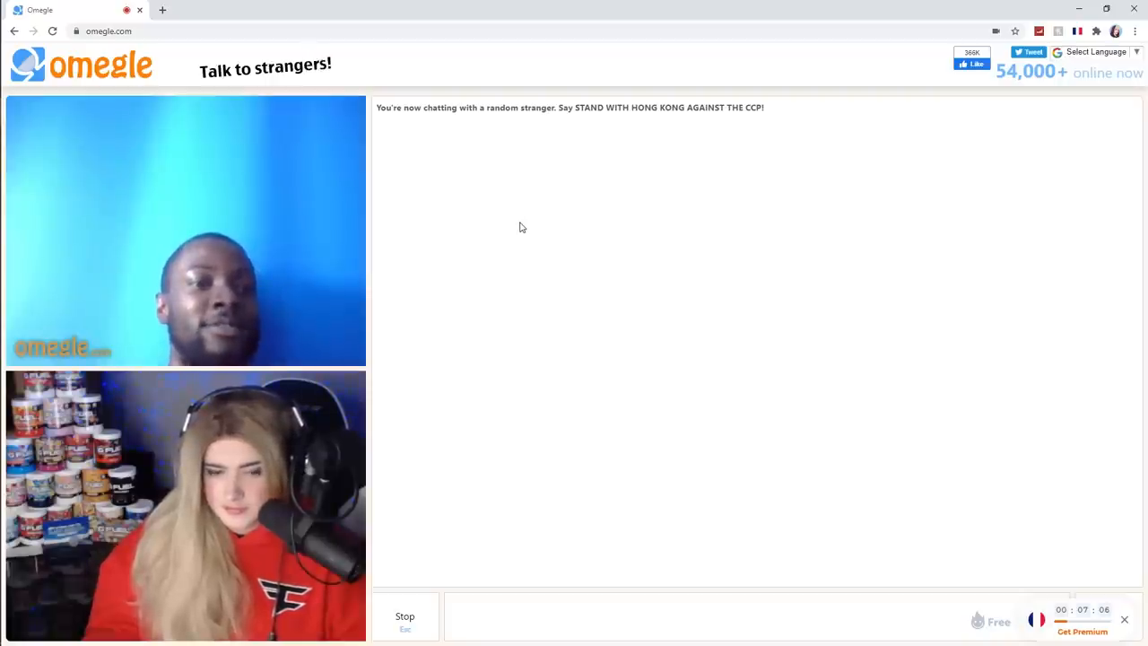
mouse_move(553, 269)
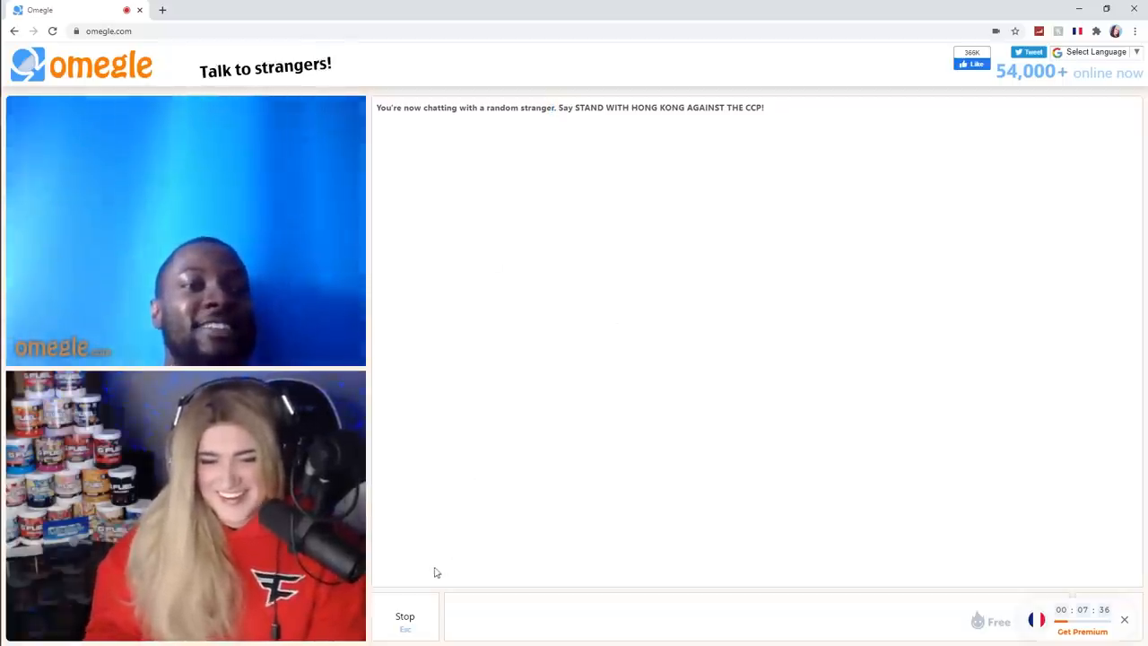
mouse_move(577, 284)
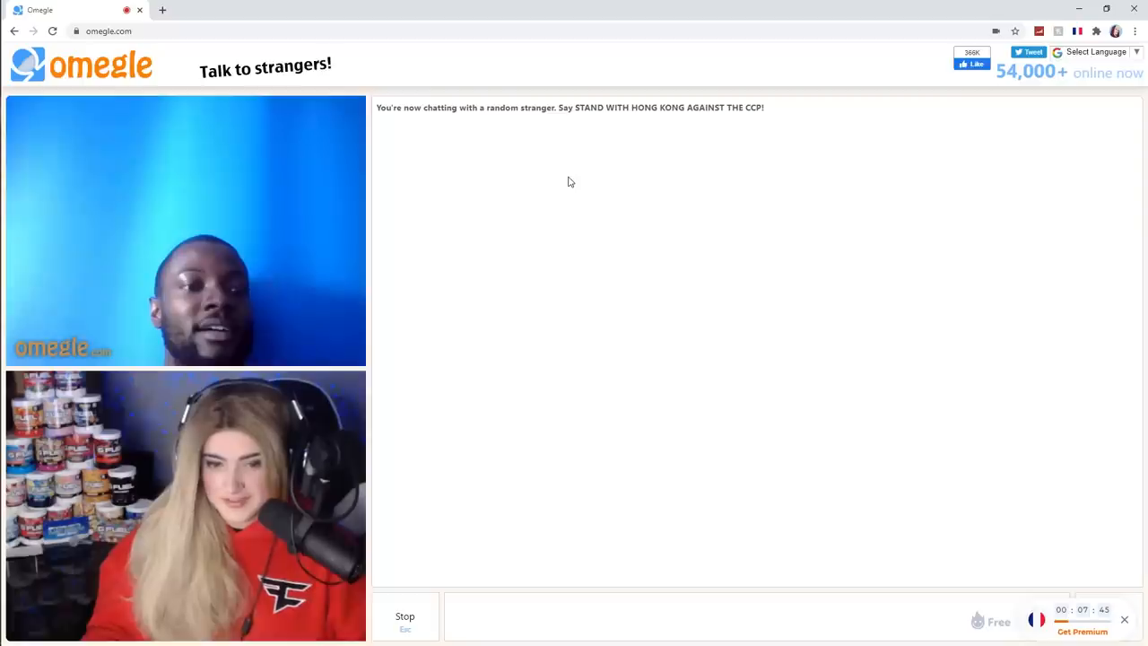
mouse_move(570, 135)
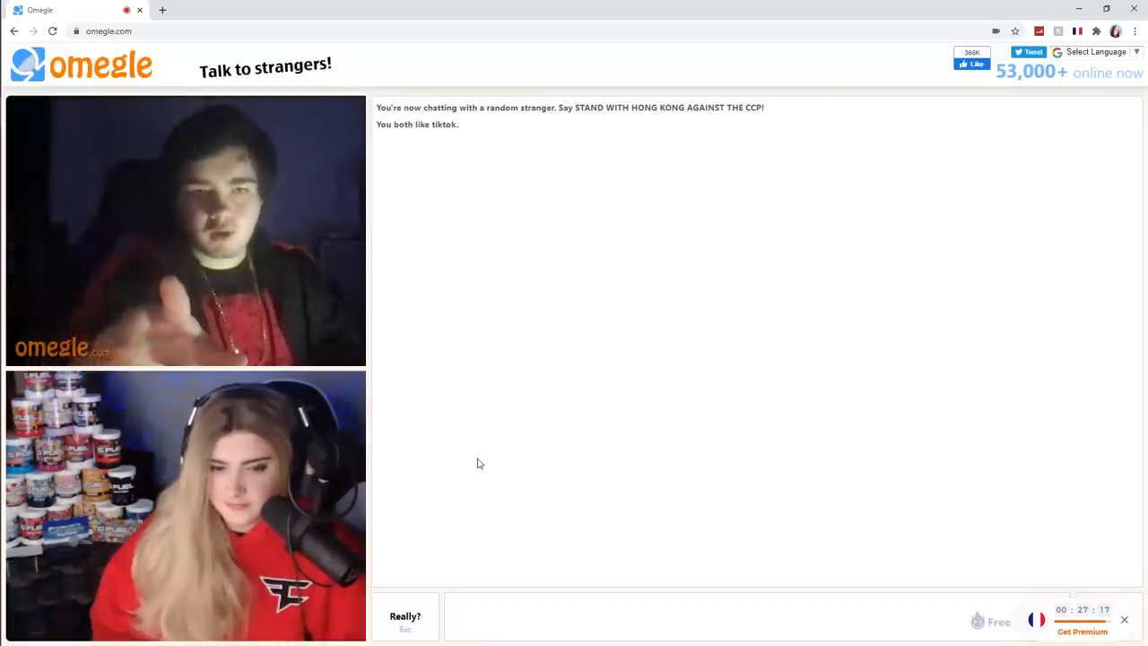
mouse_move(509, 450)
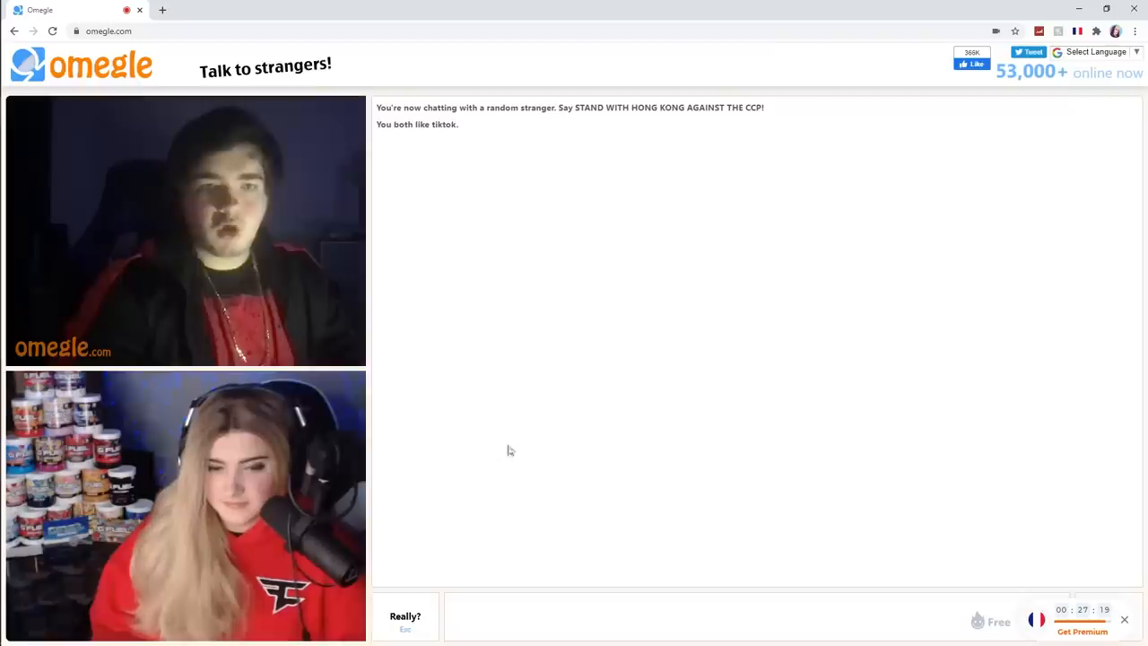